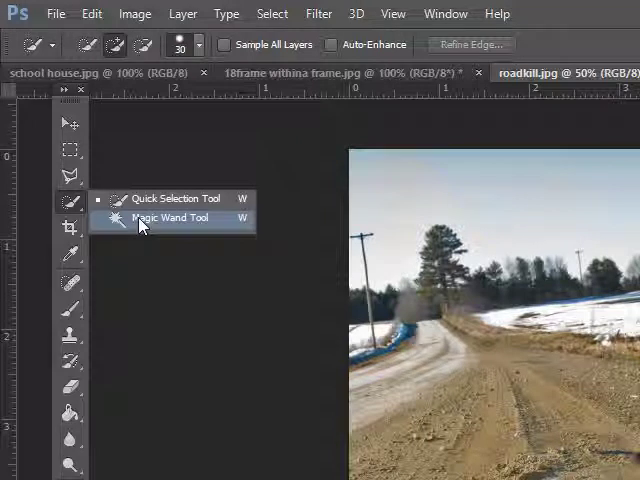
mouse_move(160, 198)
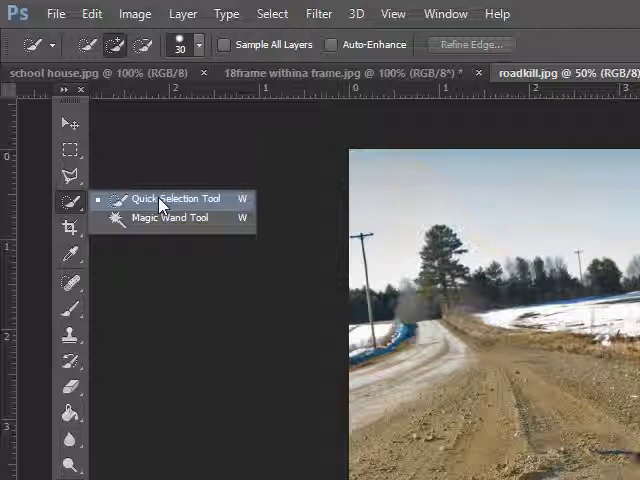
mouse_move(160, 216)
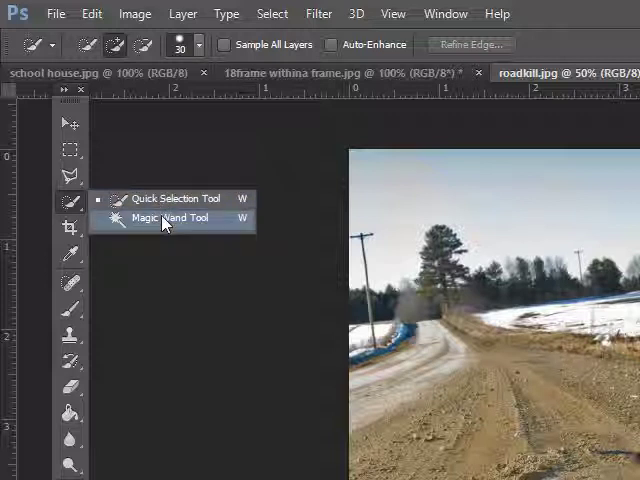
Make the Magic Wand the active tool for colour-based selection in the road photo
left_click(164, 218)
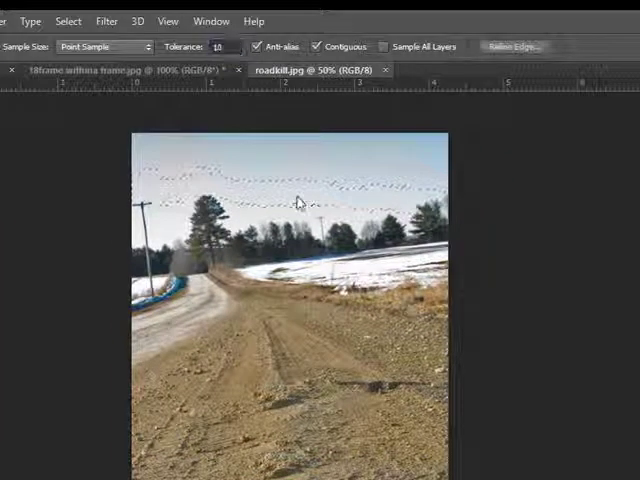
Select the sky by sampling its colour, widening the selection as tolerance rises to 75
left_click(300, 204)
type("50")
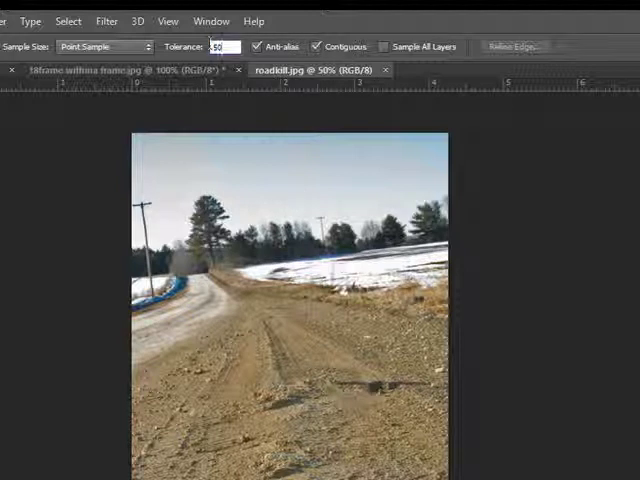
left_click(290, 196)
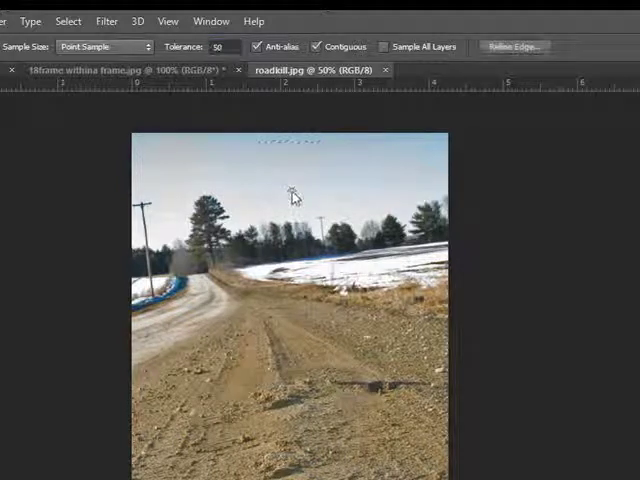
left_click(294, 198)
type("75")
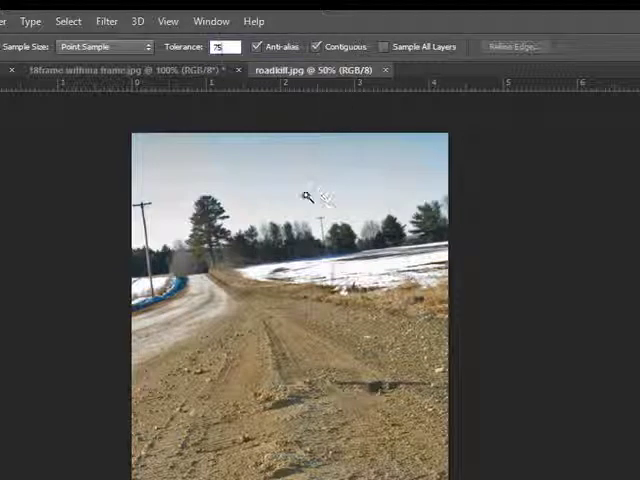
left_click(308, 196)
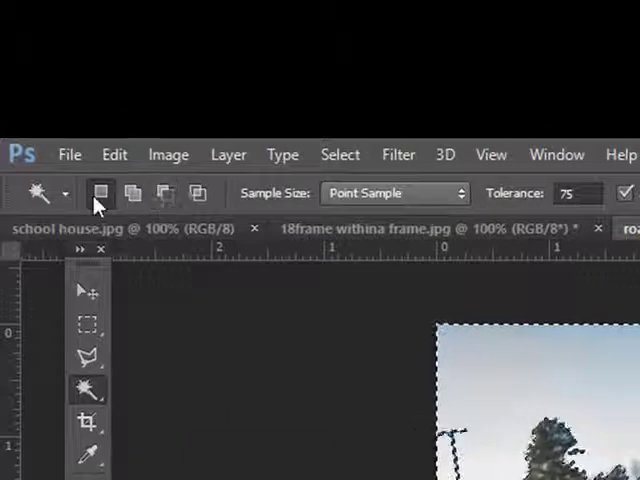
mouse_move(108, 202)
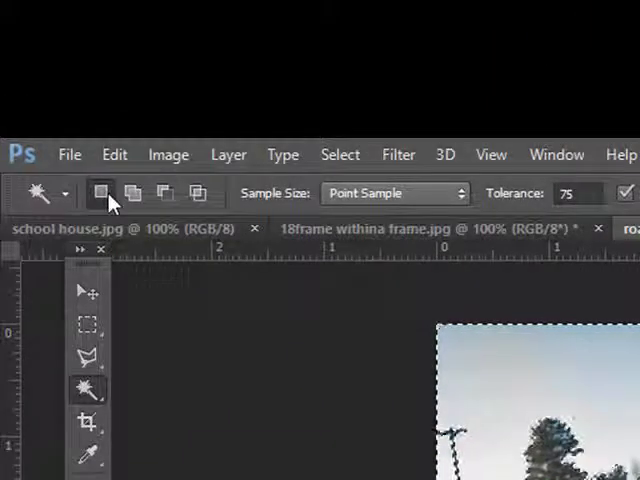
mouse_move(198, 192)
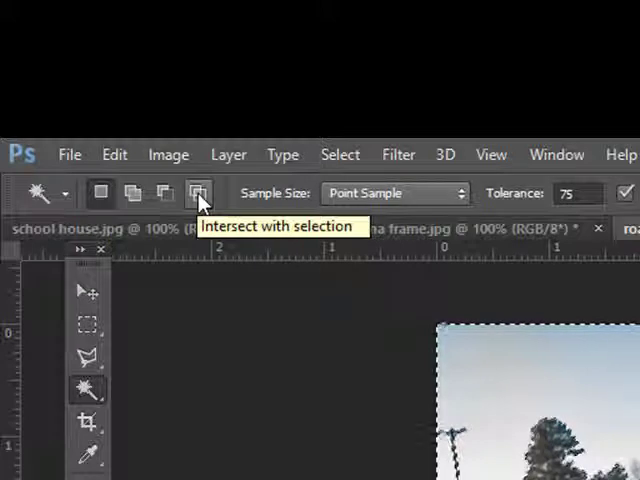
mouse_move(100, 192)
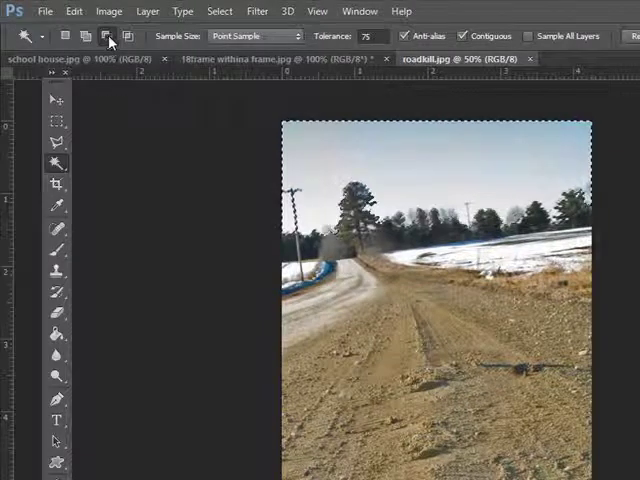
mouse_move(104, 36)
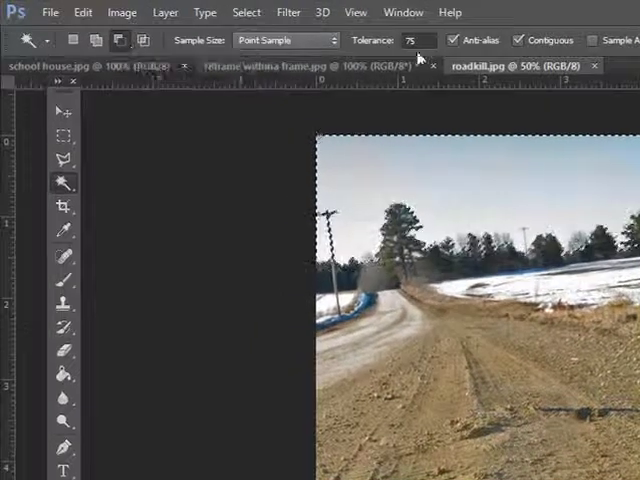
Replace the Tolerance value so the sky above the tree line selects cleanly
triple_click(416, 40)
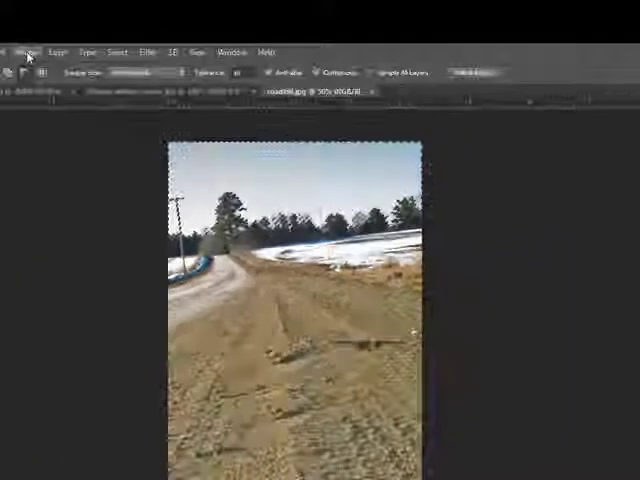
Apply a Cyan Photo Filter to the selected sky, previewing before committing
left_click(26, 52)
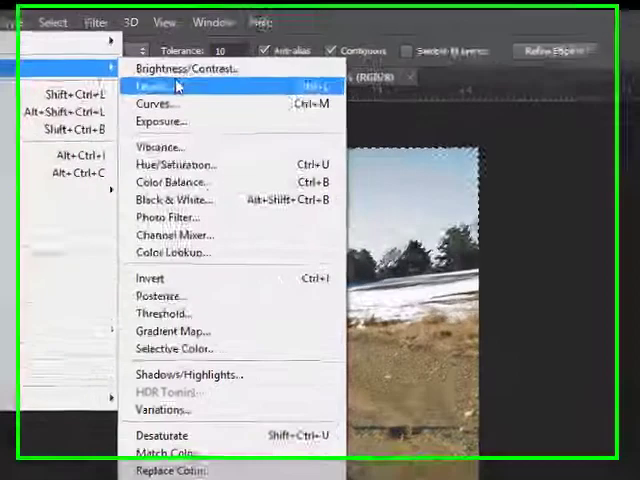
left_click(168, 216)
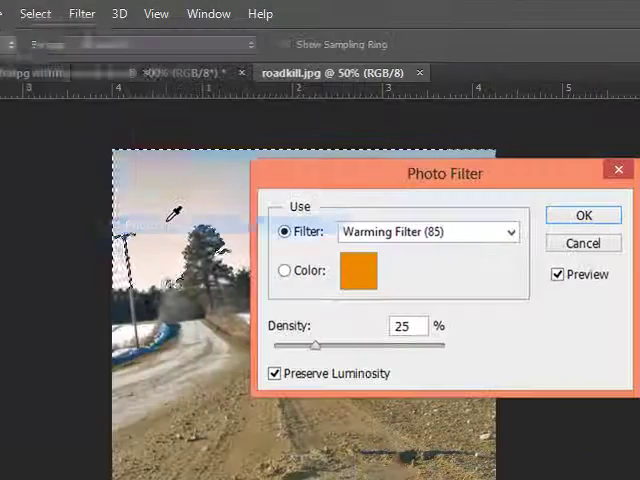
left_click_drag(444, 172, 384, 172)
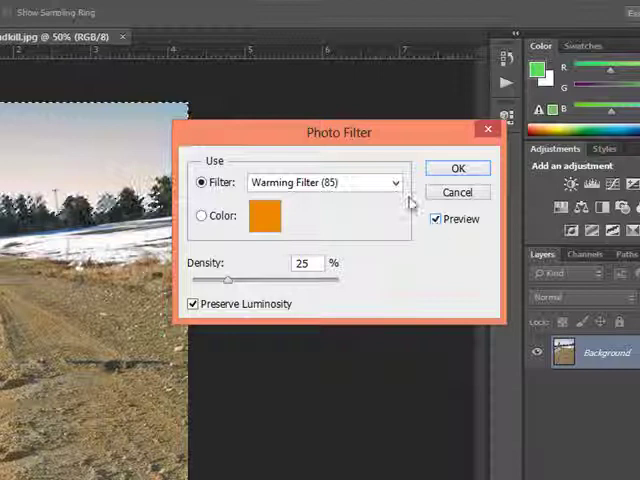
left_click(396, 182)
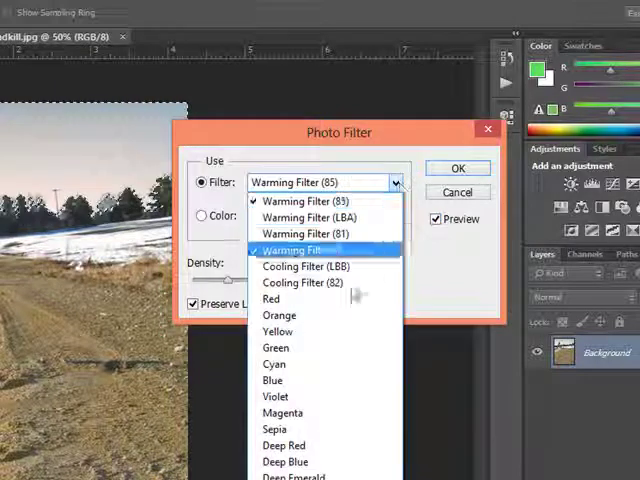
left_click(274, 364)
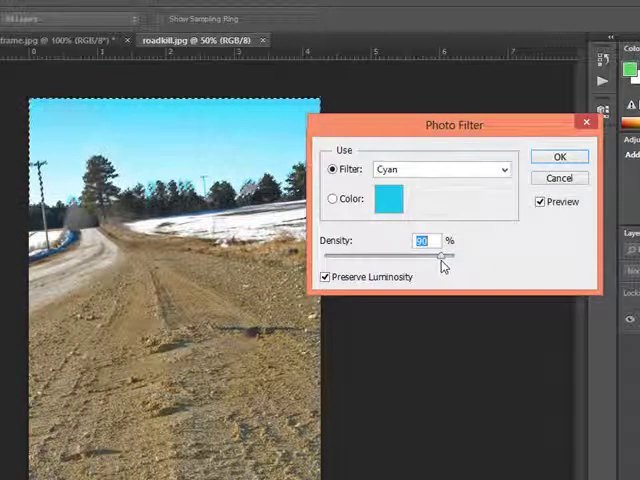
left_click(538, 200)
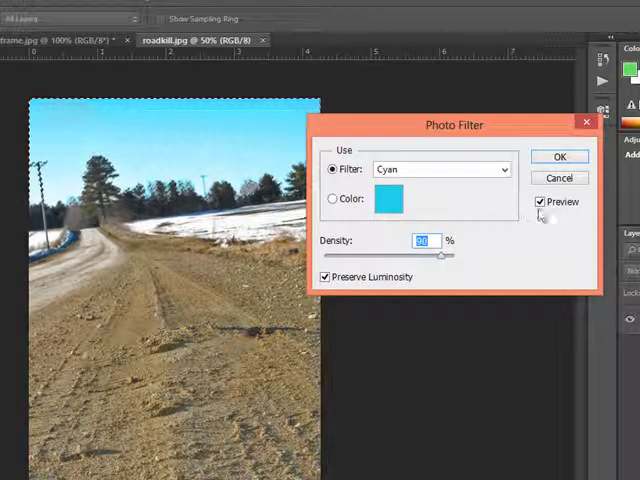
left_click(540, 200)
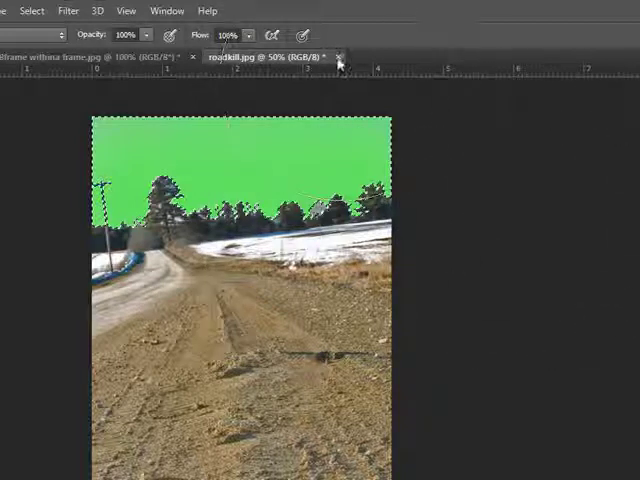
Close roadkill.jpg and discard its changes
left_click(338, 56)
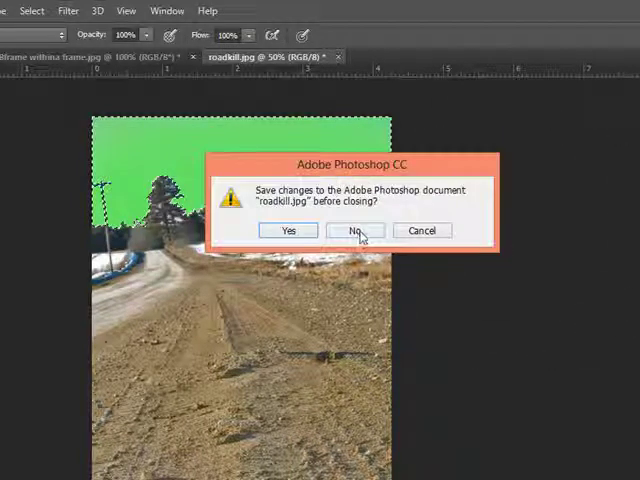
left_click(350, 232)
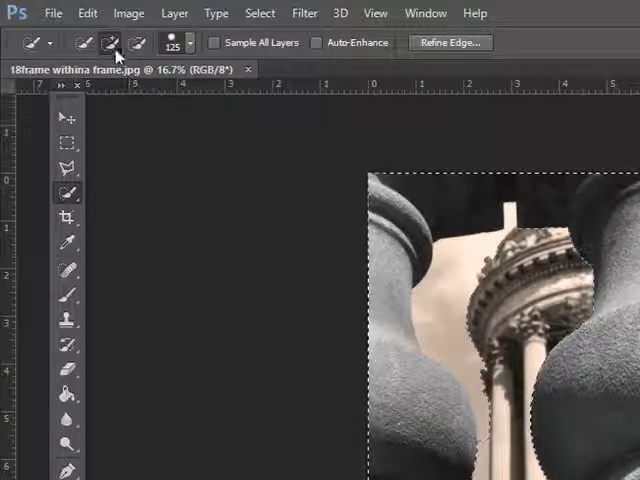
Set the Quick Selection Tool to Add to selection for brushing over the columns
left_click(138, 44)
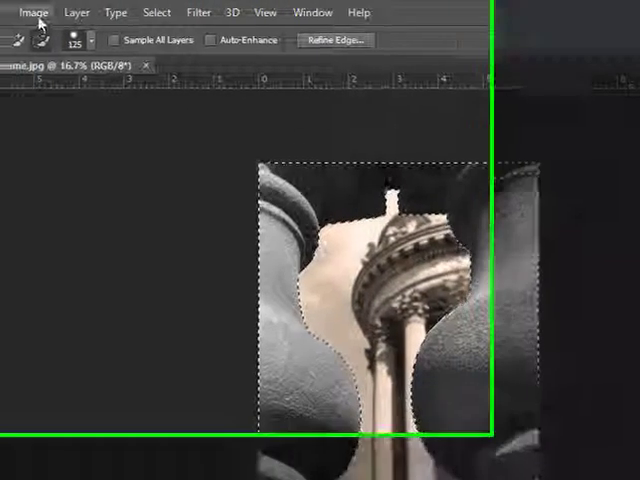
left_click(184, 12)
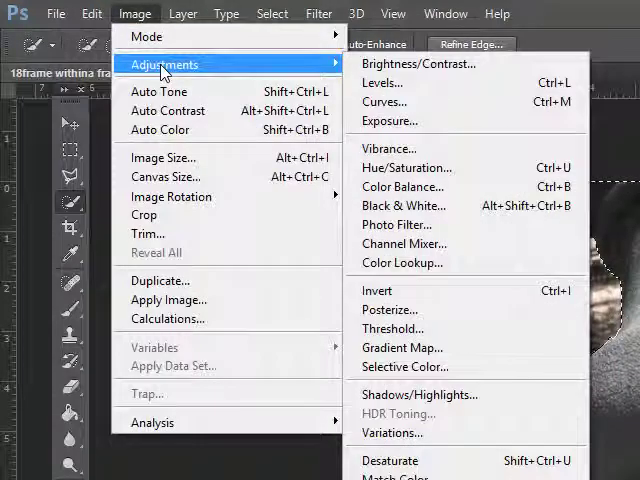
mouse_move(378, 284)
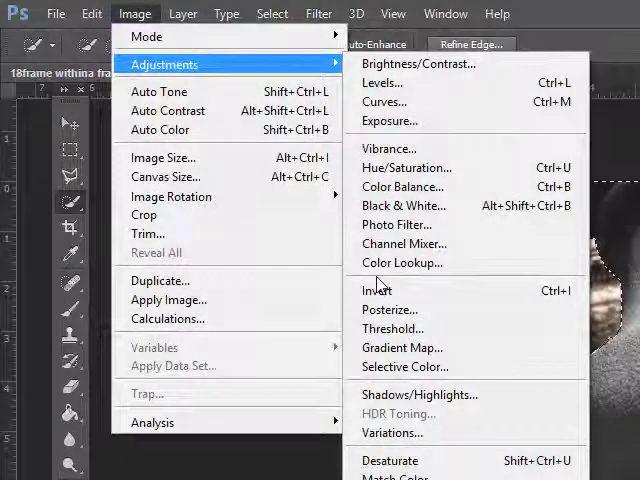
mouse_move(378, 290)
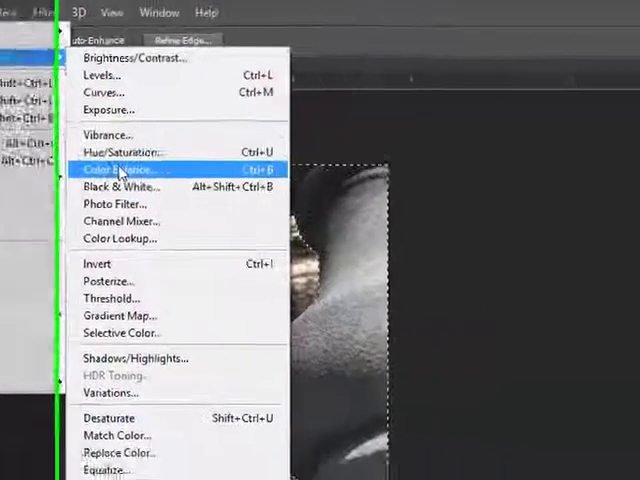
left_click(122, 168)
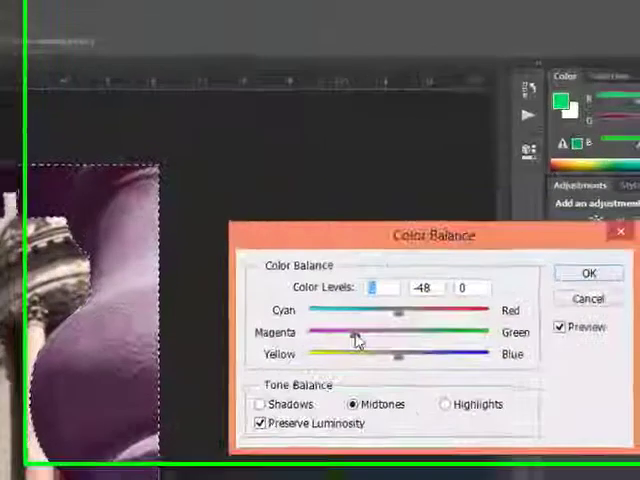
left_click_drag(360, 332, 460, 348)
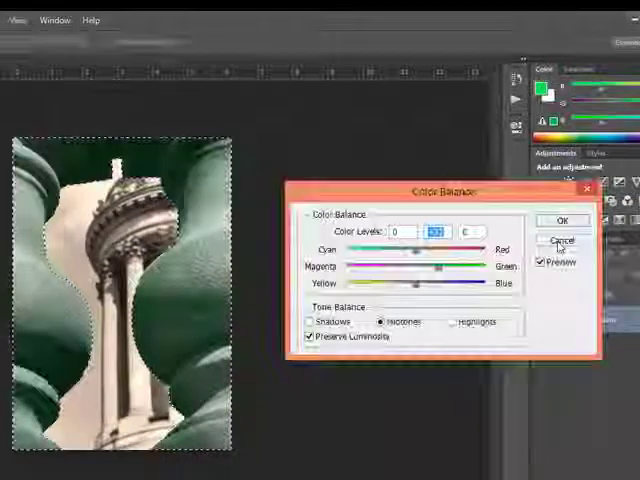
left_click(564, 220)
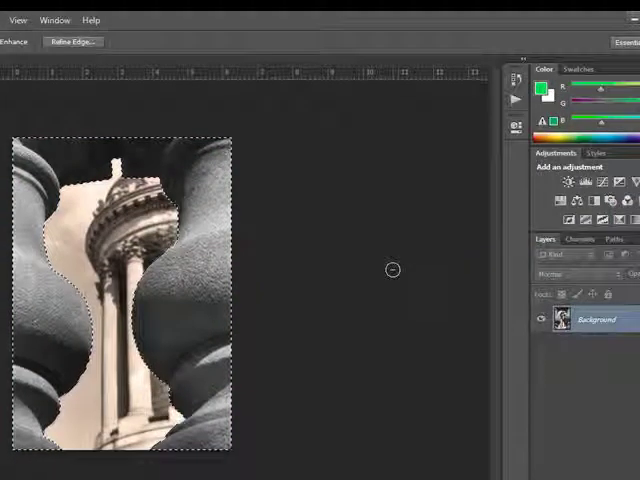